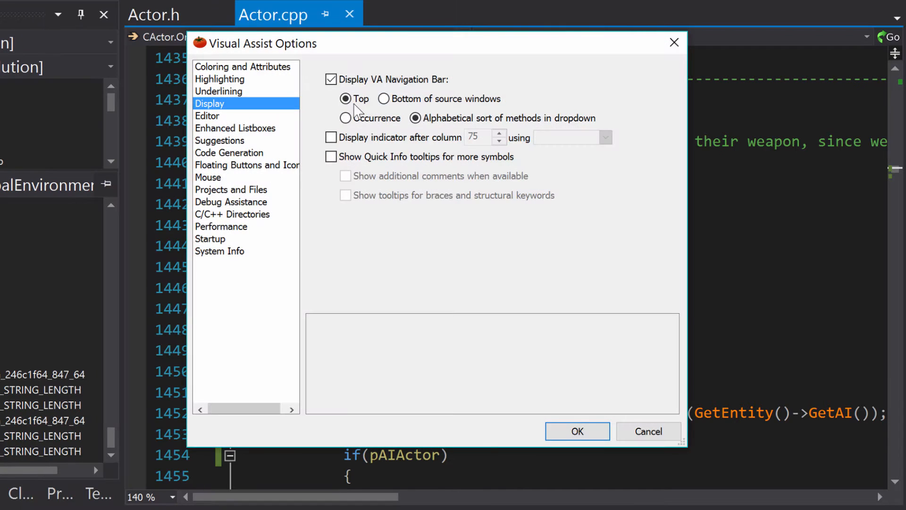
# Confirm VA Options with the Navigation Bar displayed at the Top of the editor.
pyautogui.click(576, 431)
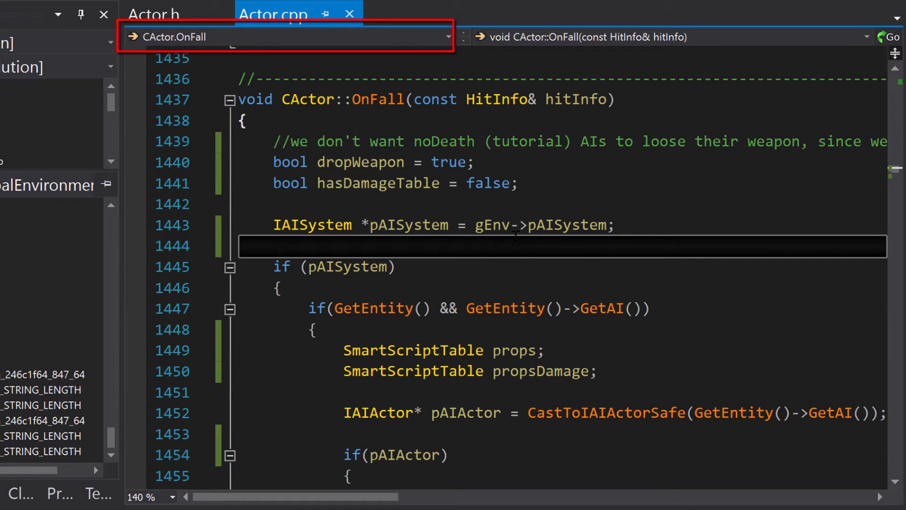
# Show the NavBar context for pAISystem, then jump to CActor::DropItem via the method list filtered by 'drop'.
pyautogui.click(493, 225)
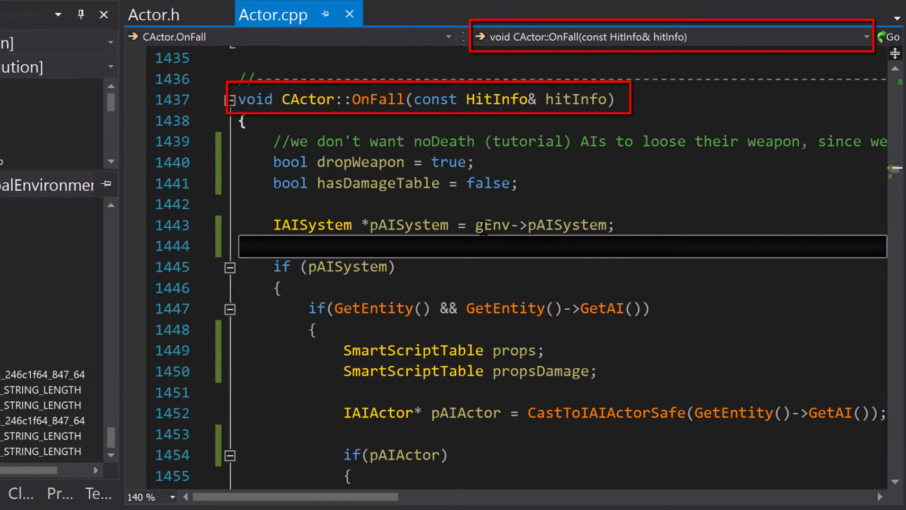
pyautogui.doubleClick(408, 225)
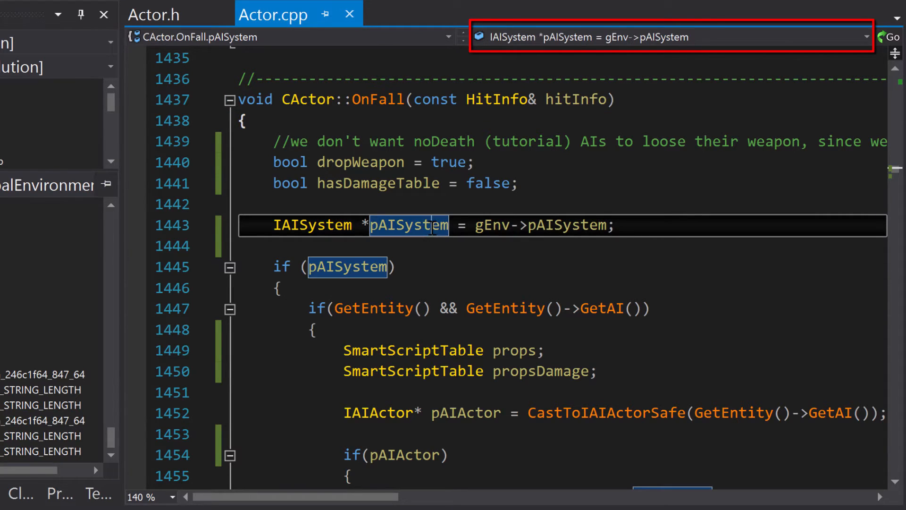
pyautogui.moveTo(431, 243)
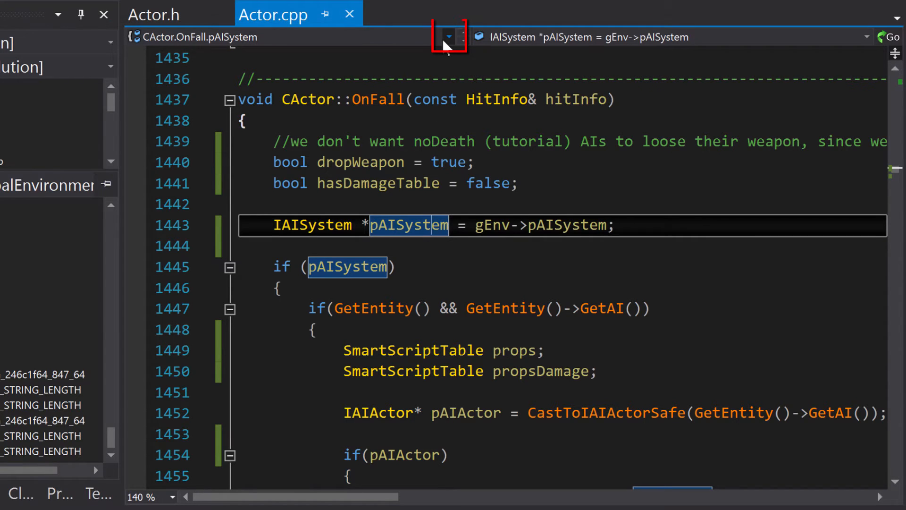
pyautogui.click(447, 37)
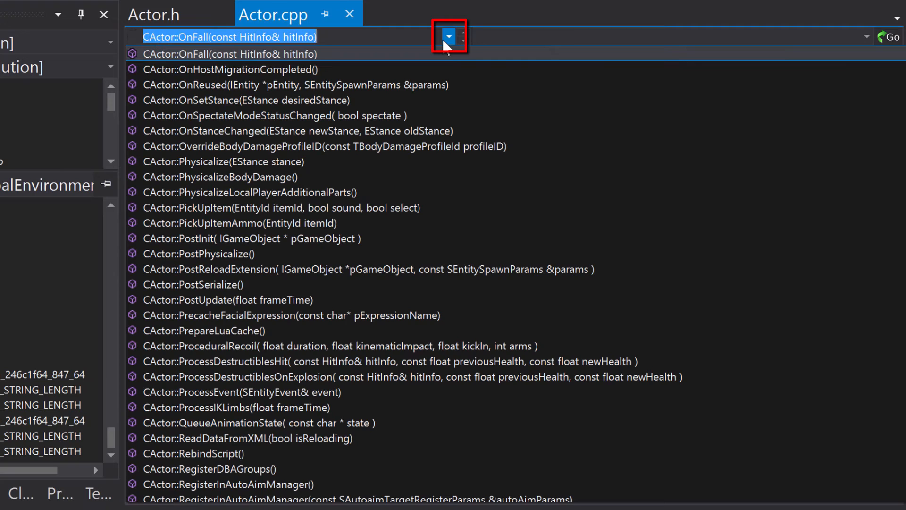
pyautogui.write('drop')
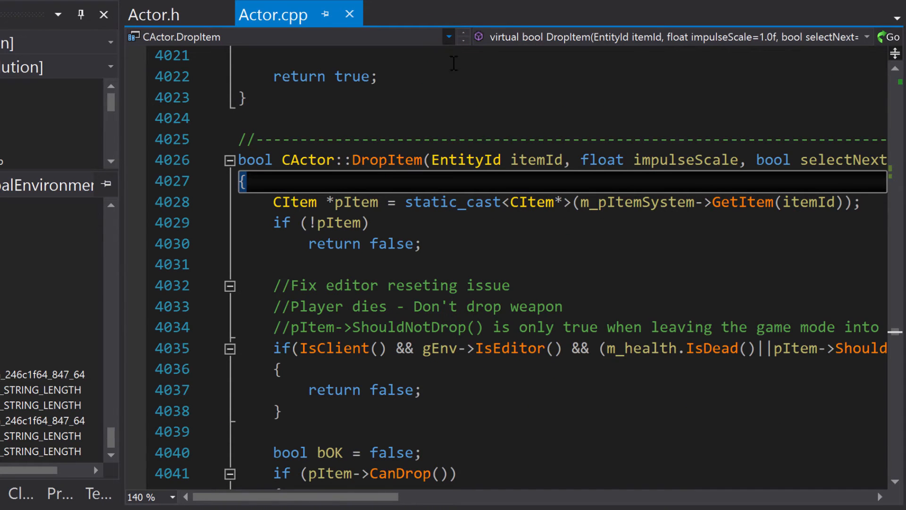
# Scroll down Actor.cpp to CActor::DropAttachedItems, watching the NavBar scope update.
pyautogui.scroll(-3)
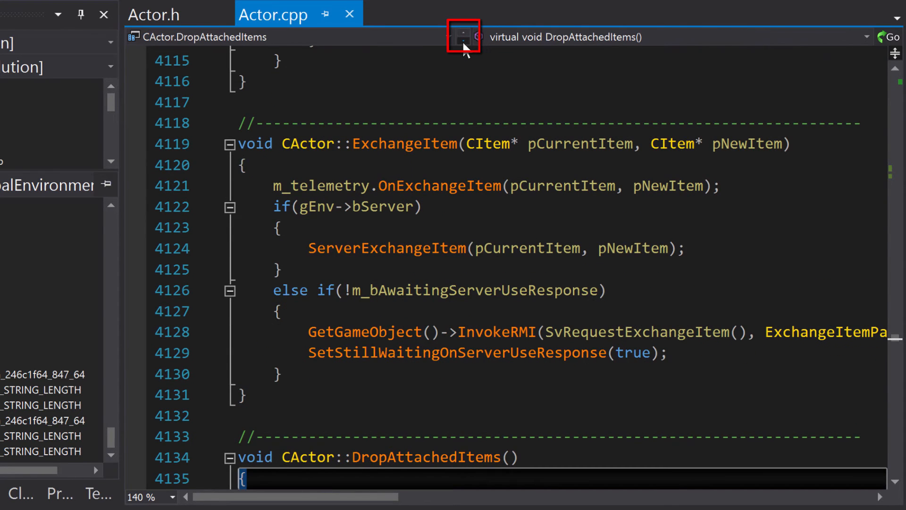
pyautogui.scroll(-3)
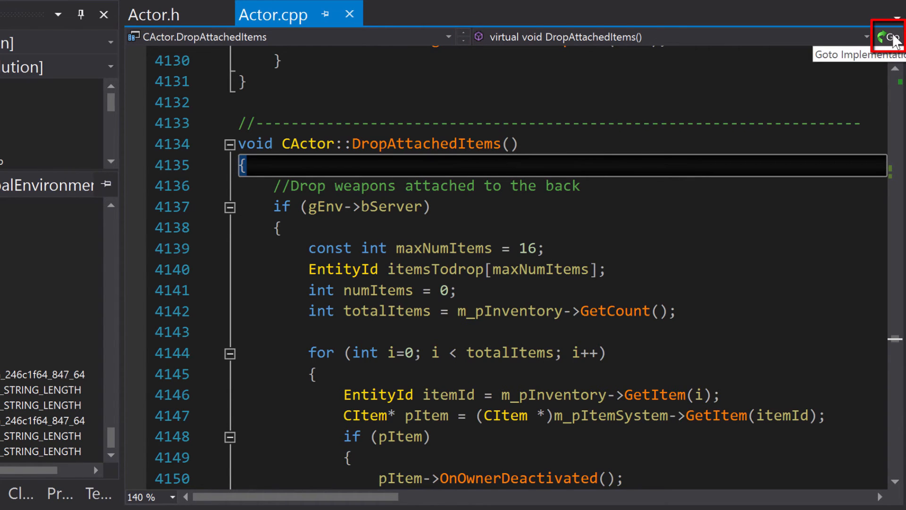
pyautogui.click(892, 37)
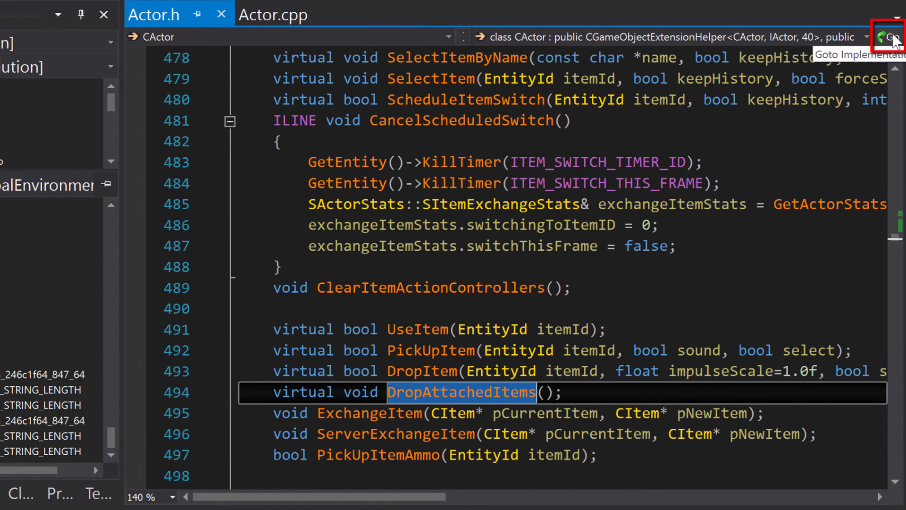
pyautogui.click(890, 37)
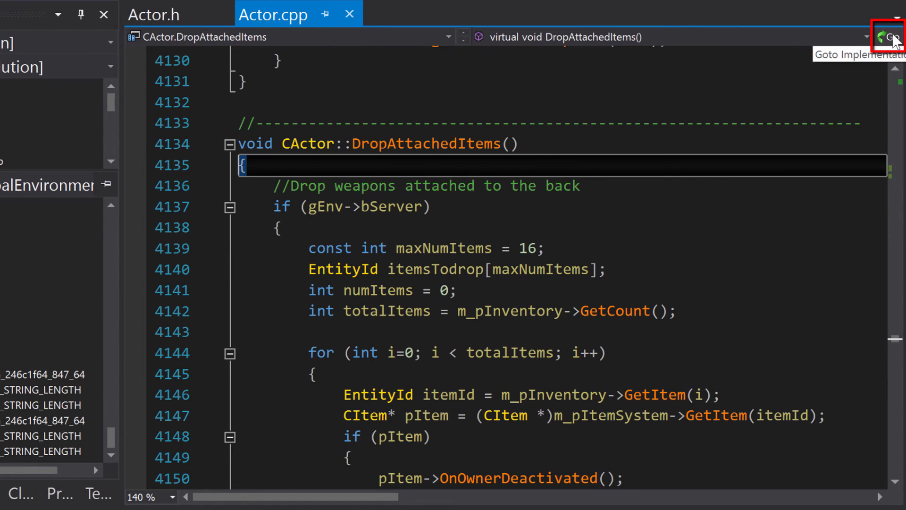